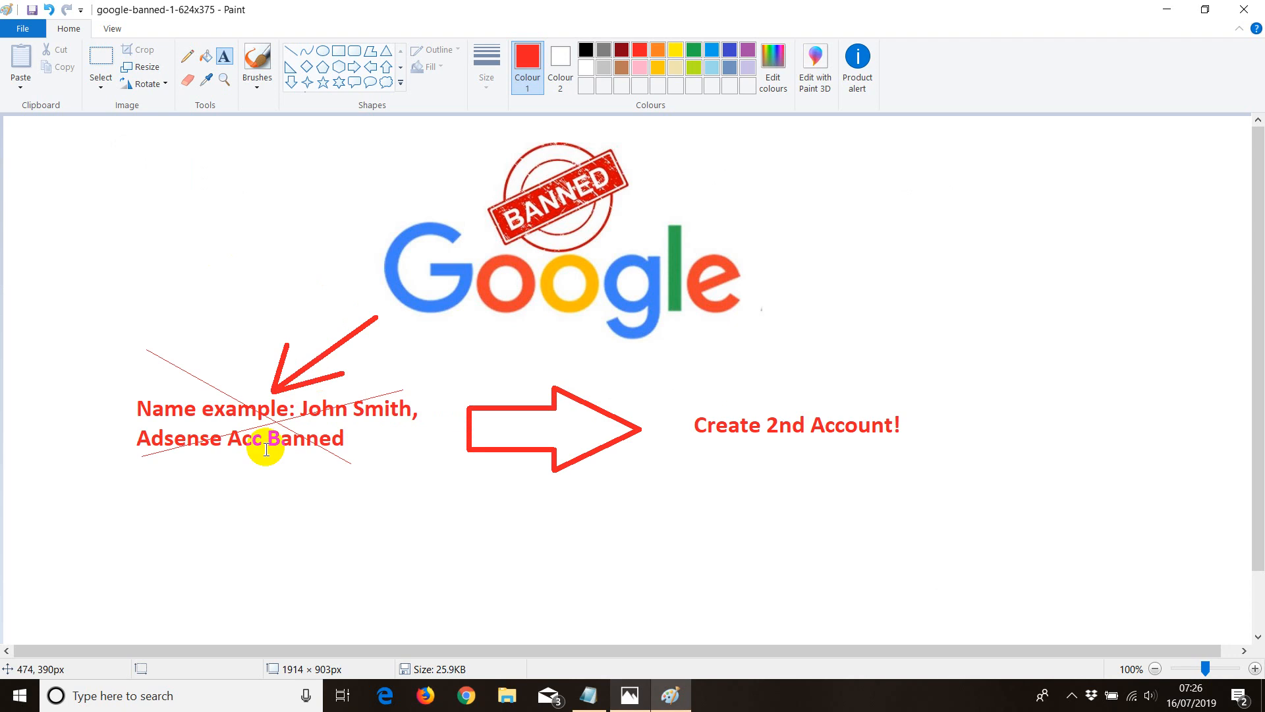
pyautogui.moveTo(307, 403)
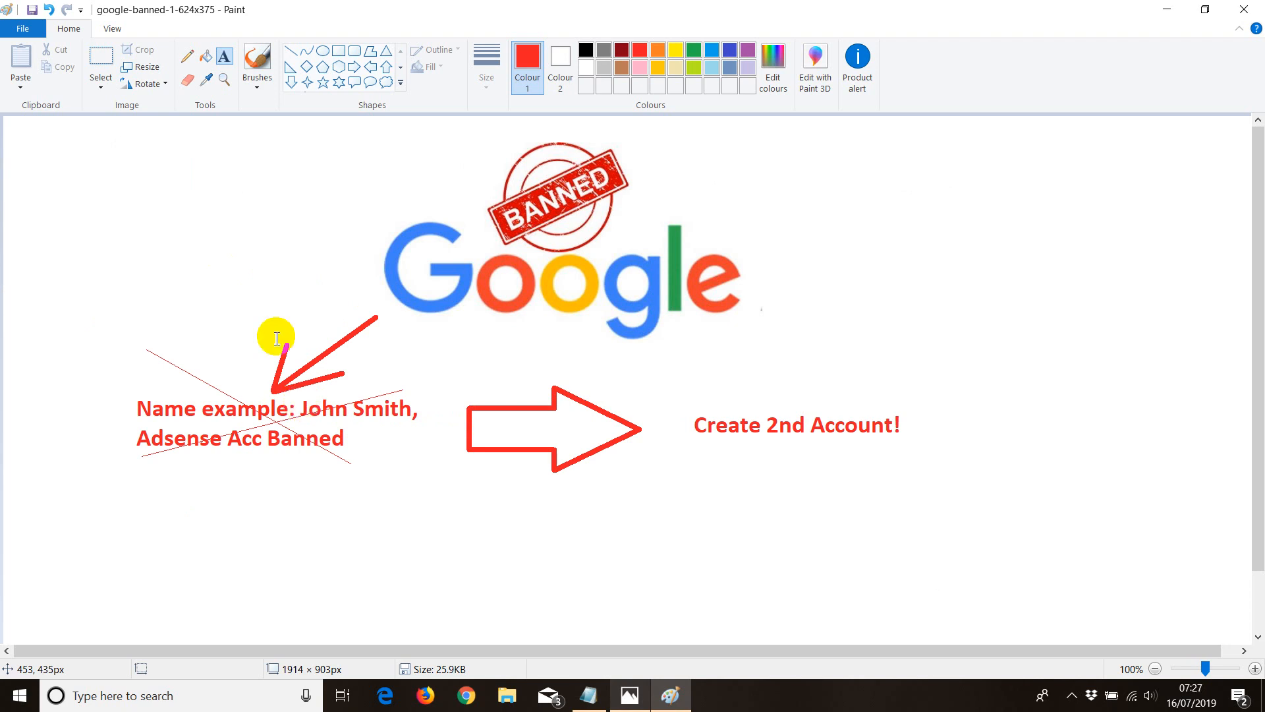
pyautogui.moveTo(136, 489)
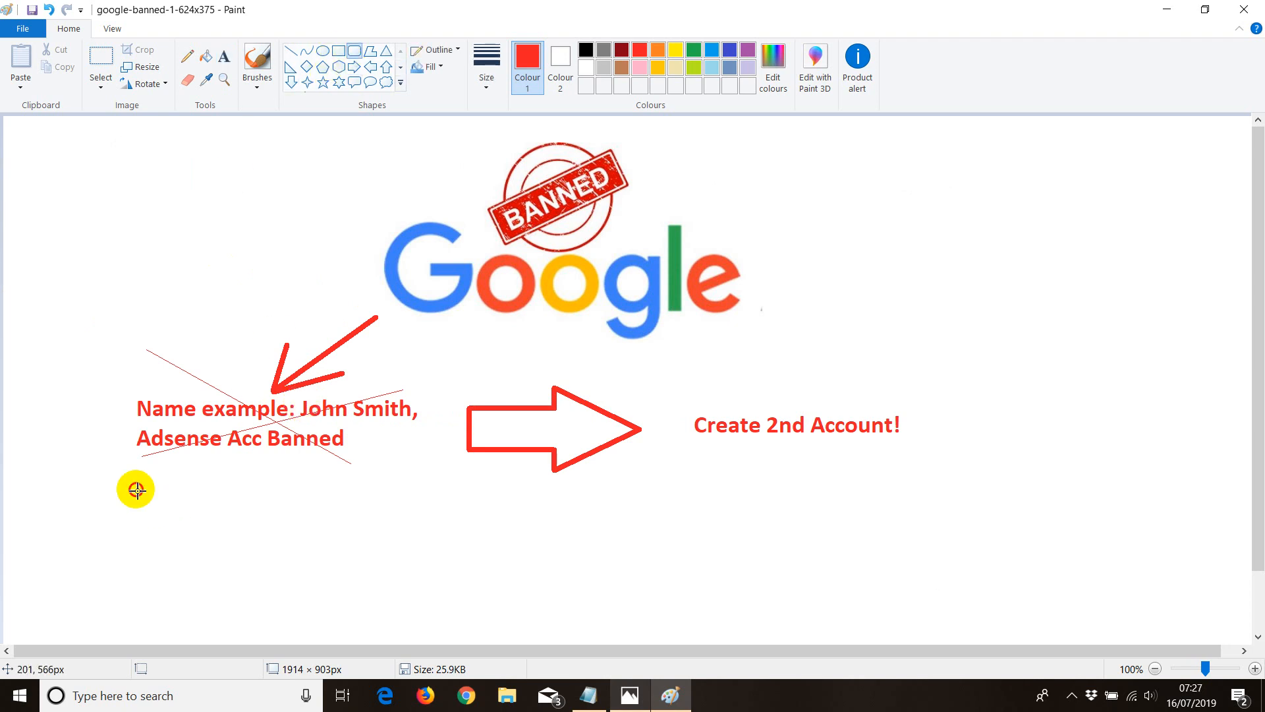
# Step: Draw empty red rounded boxes under the crossed-out name and under 'Create 2nd Account!'
pyautogui.moveTo(136, 488); pyautogui.dragTo(367, 614)
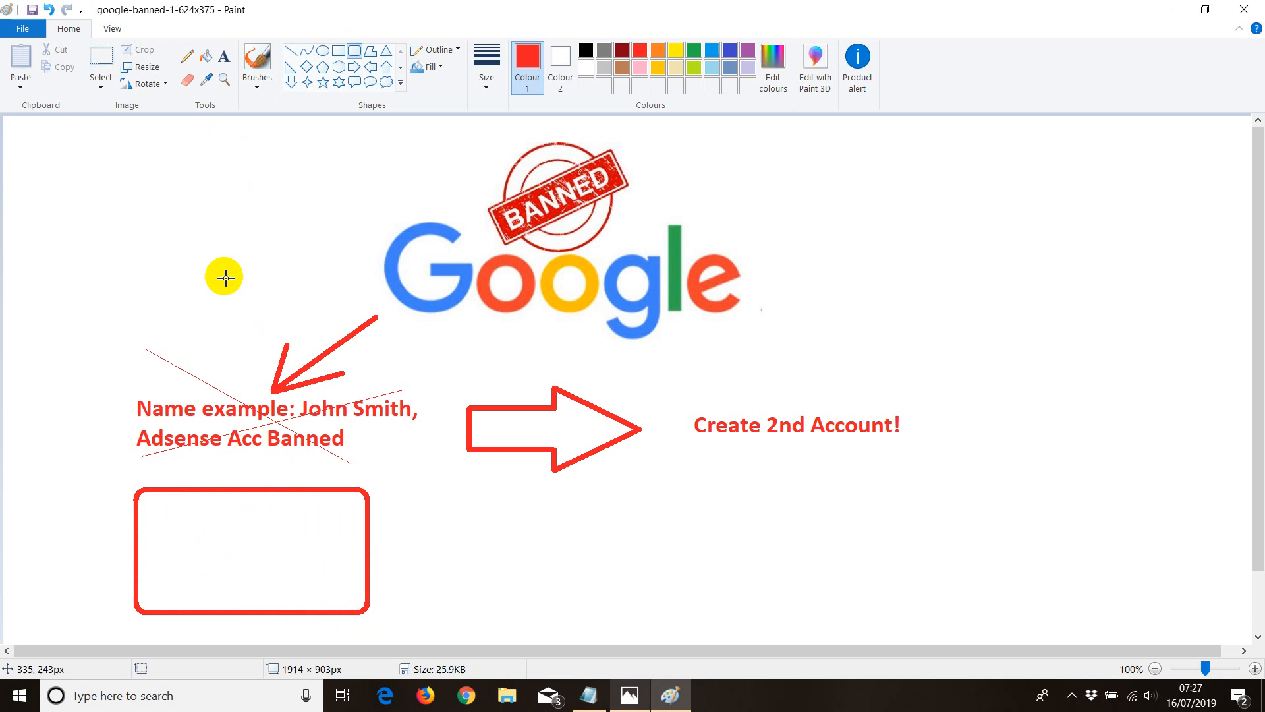
pyautogui.moveTo(220, 531)
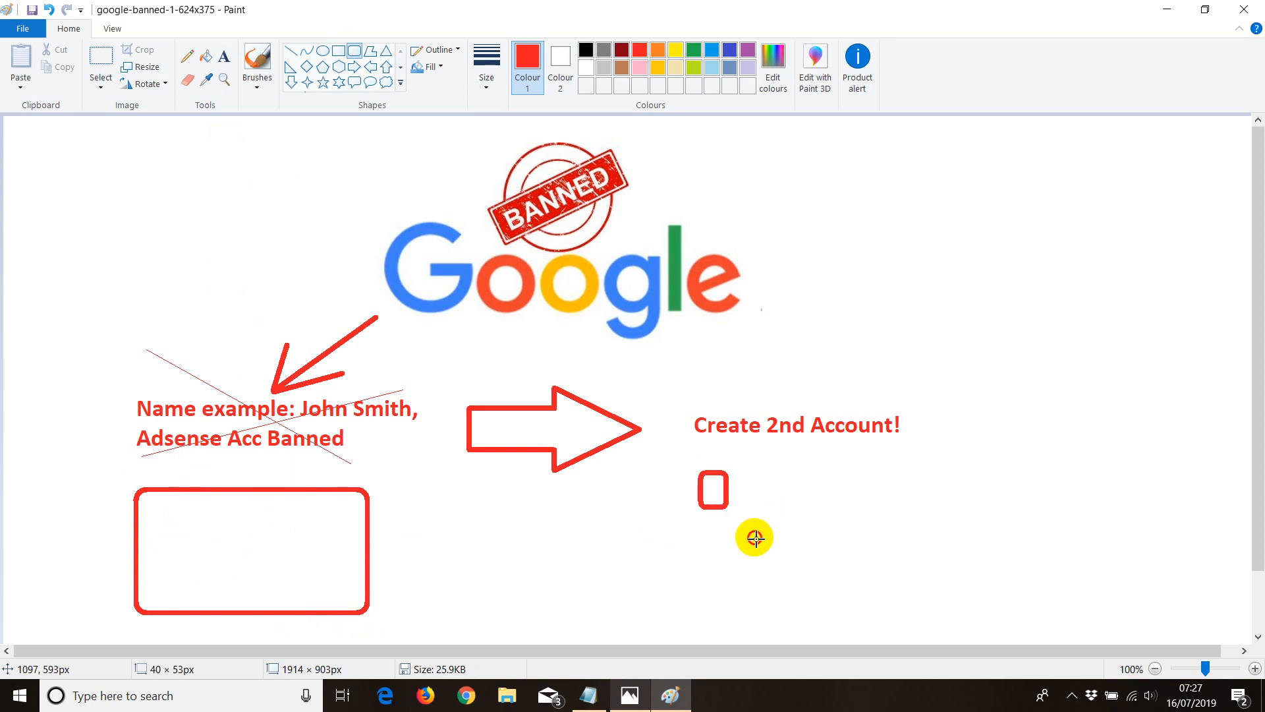
pyautogui.moveTo(713, 489); pyautogui.dragTo(955, 612)
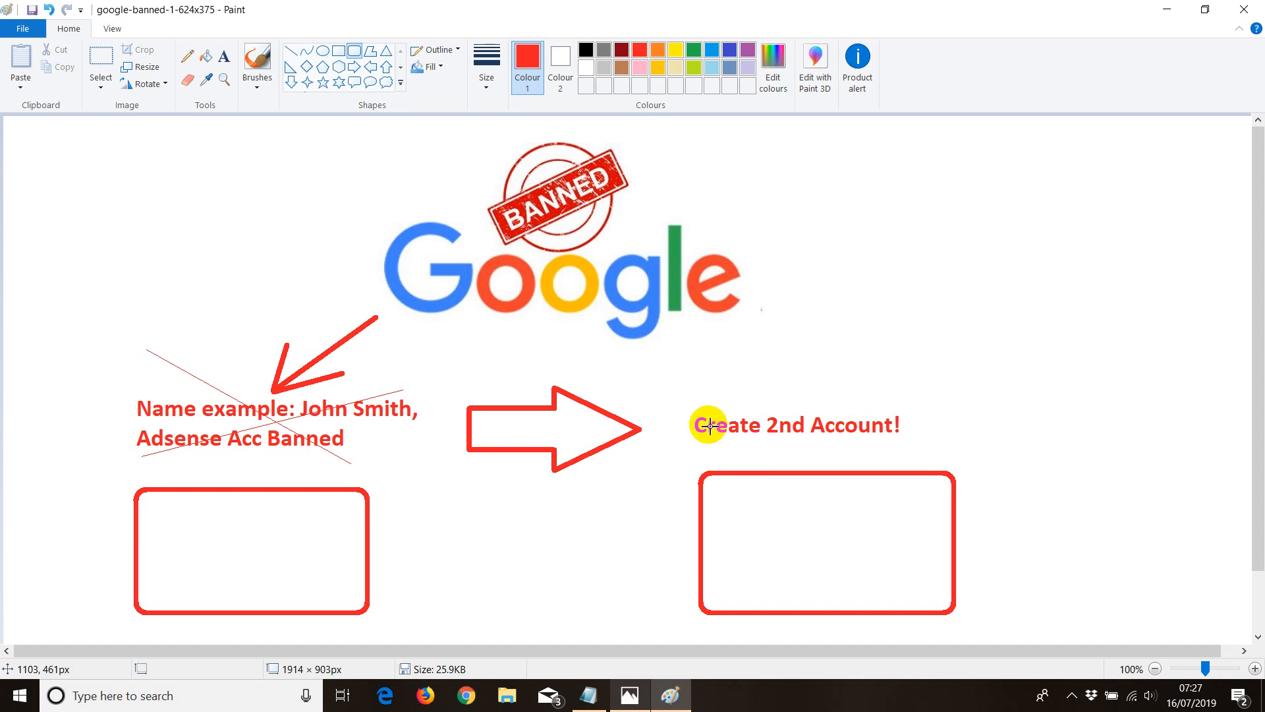
pyautogui.moveTo(340, 129)
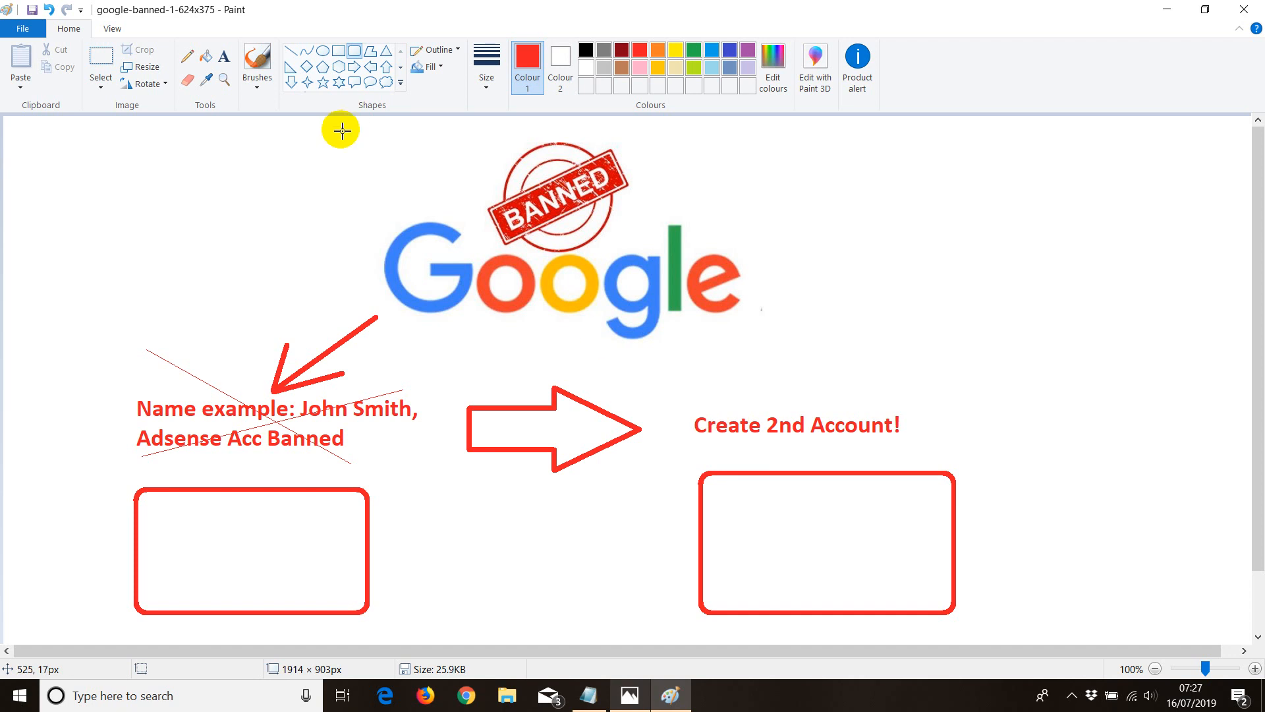
pyautogui.moveTo(280, 148)
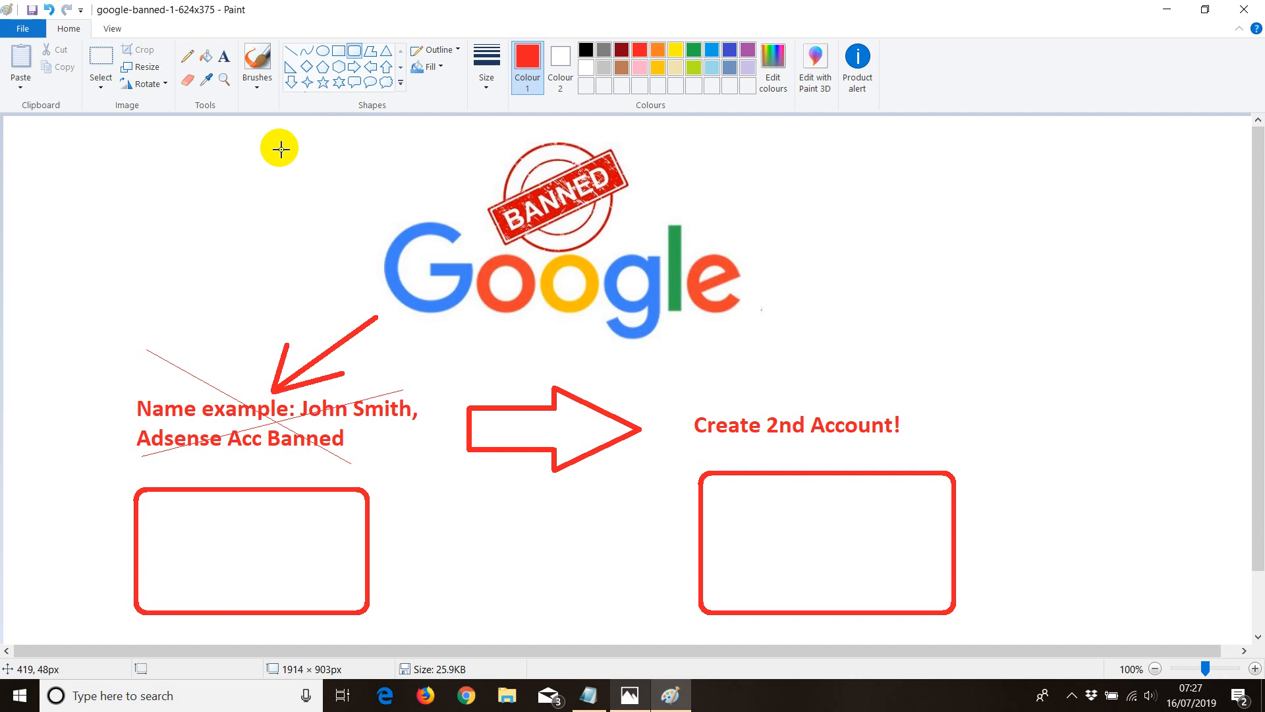
pyautogui.moveTo(719, 493)
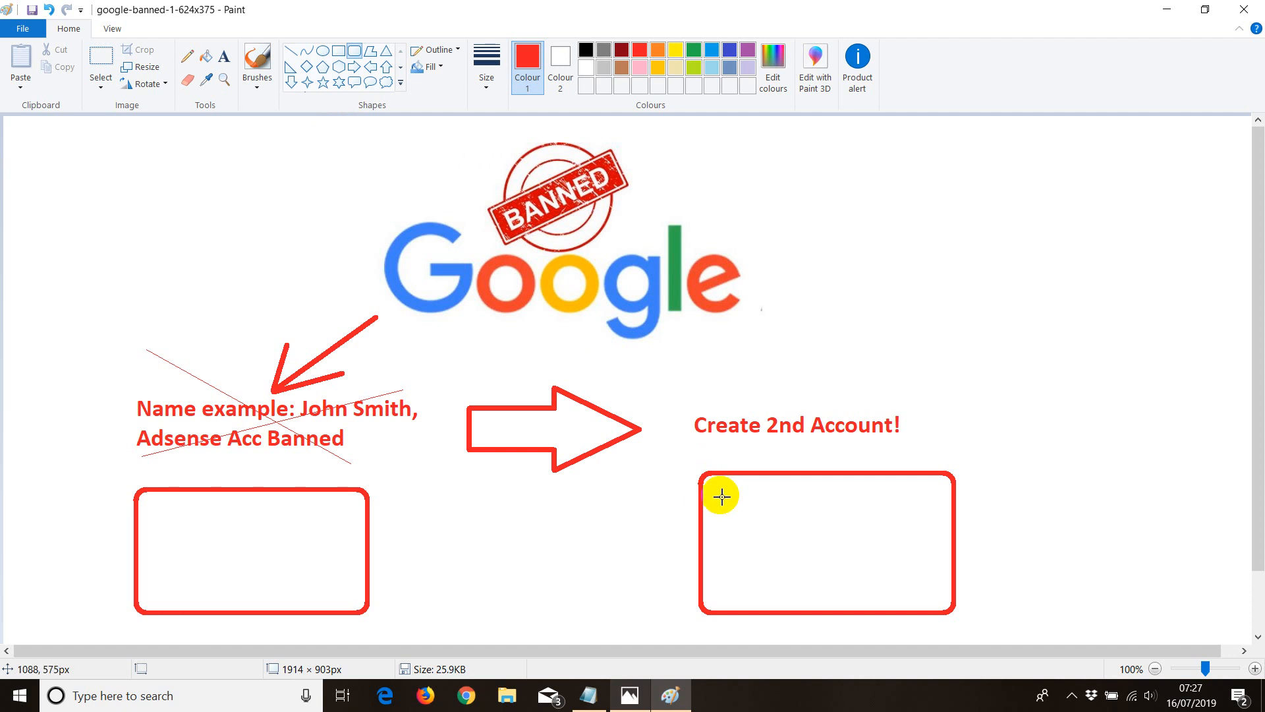
pyautogui.moveTo(773, 511)
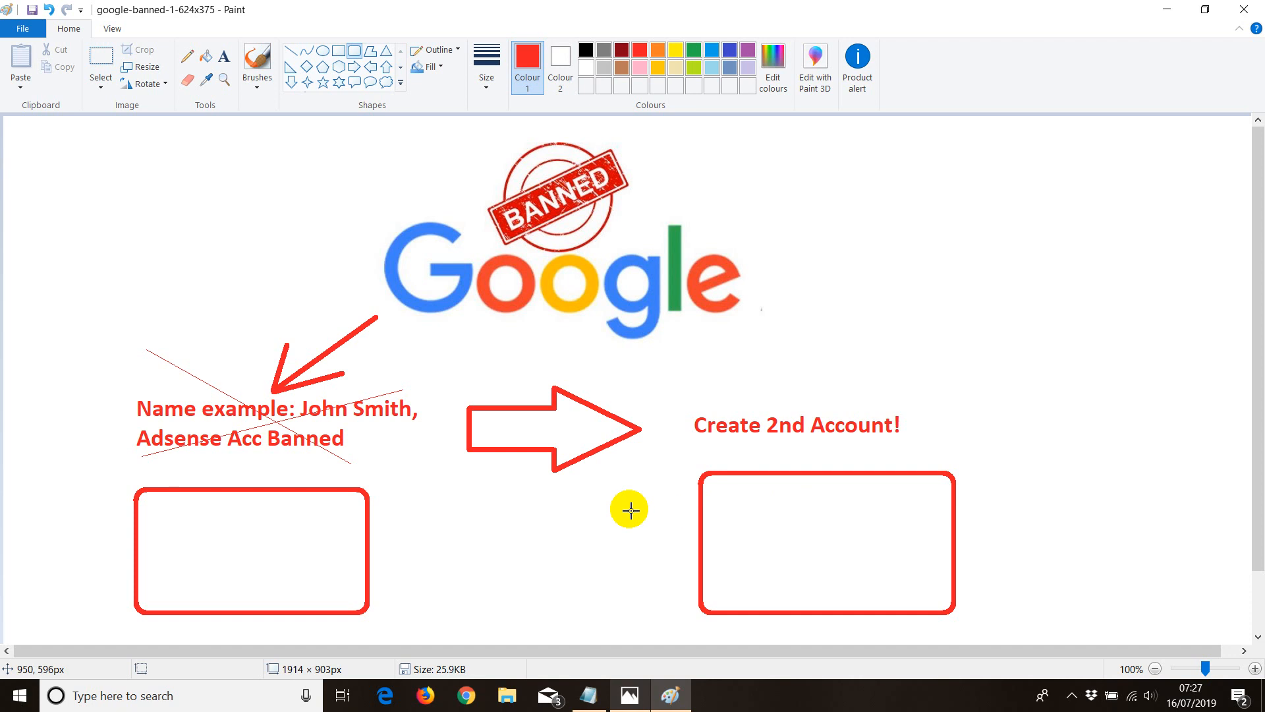
pyautogui.moveTo(647, 503)
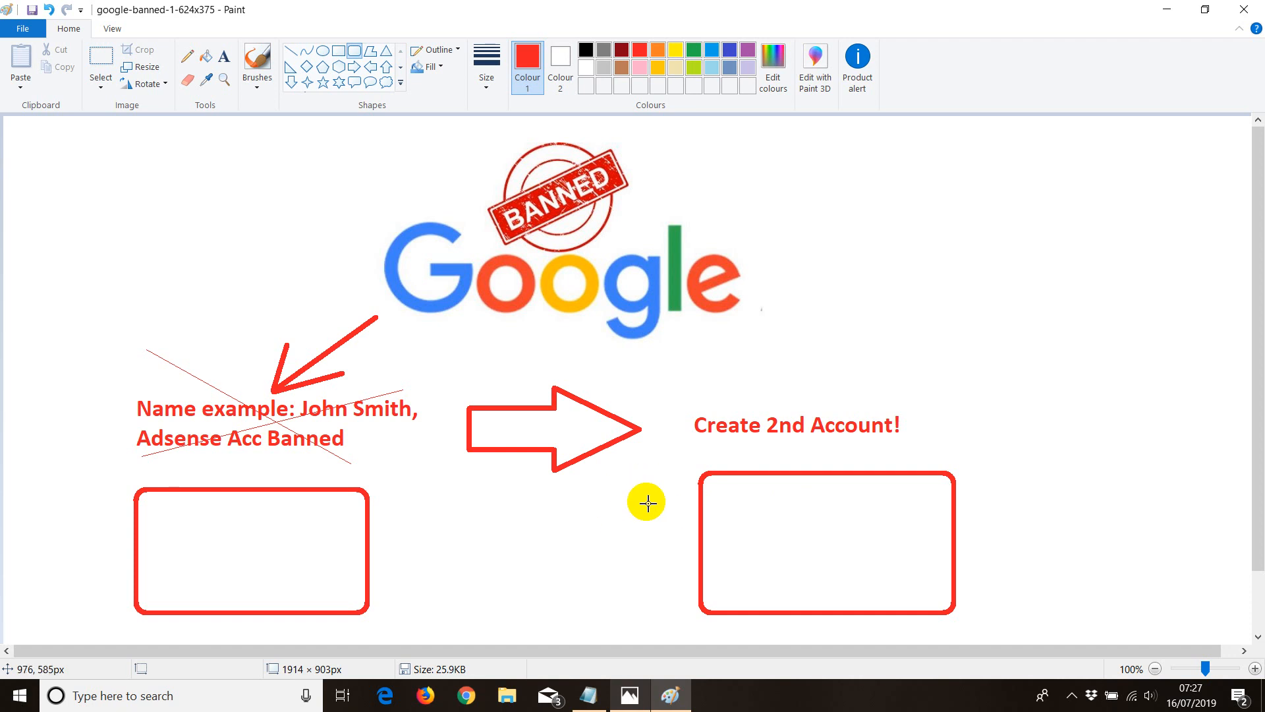
pyautogui.moveTo(661, 478)
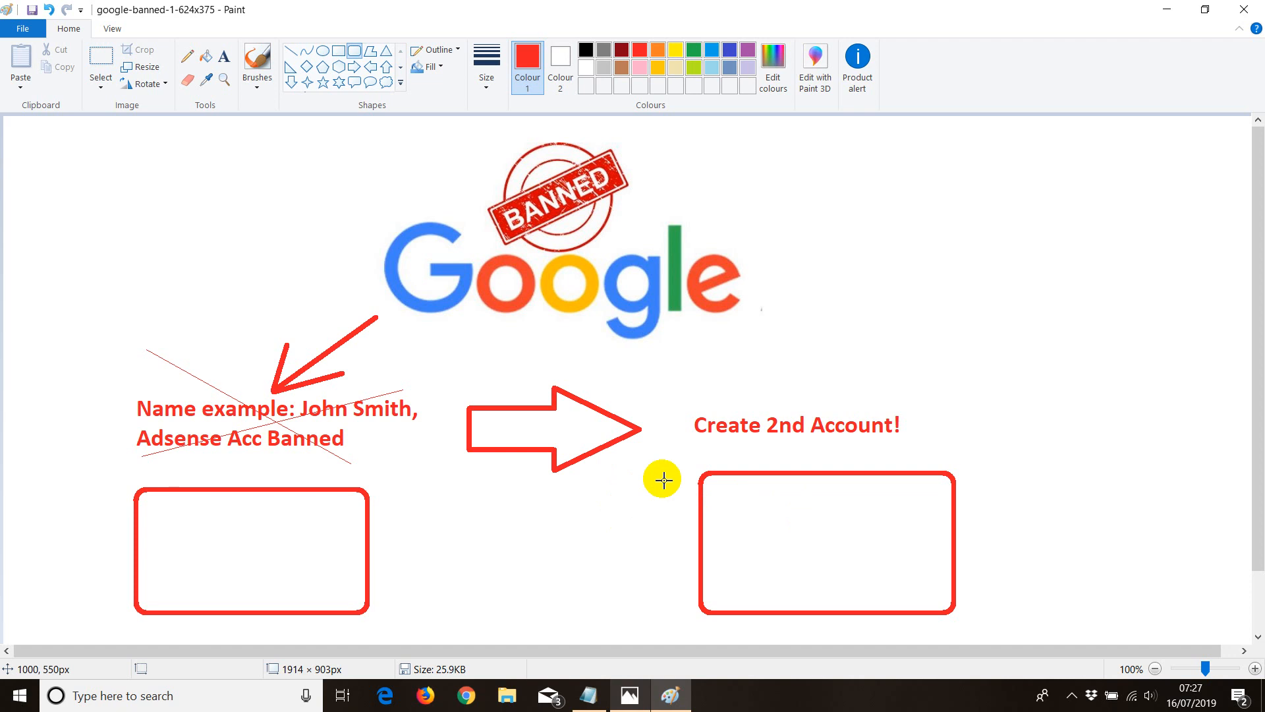
pyautogui.moveTo(561, 402)
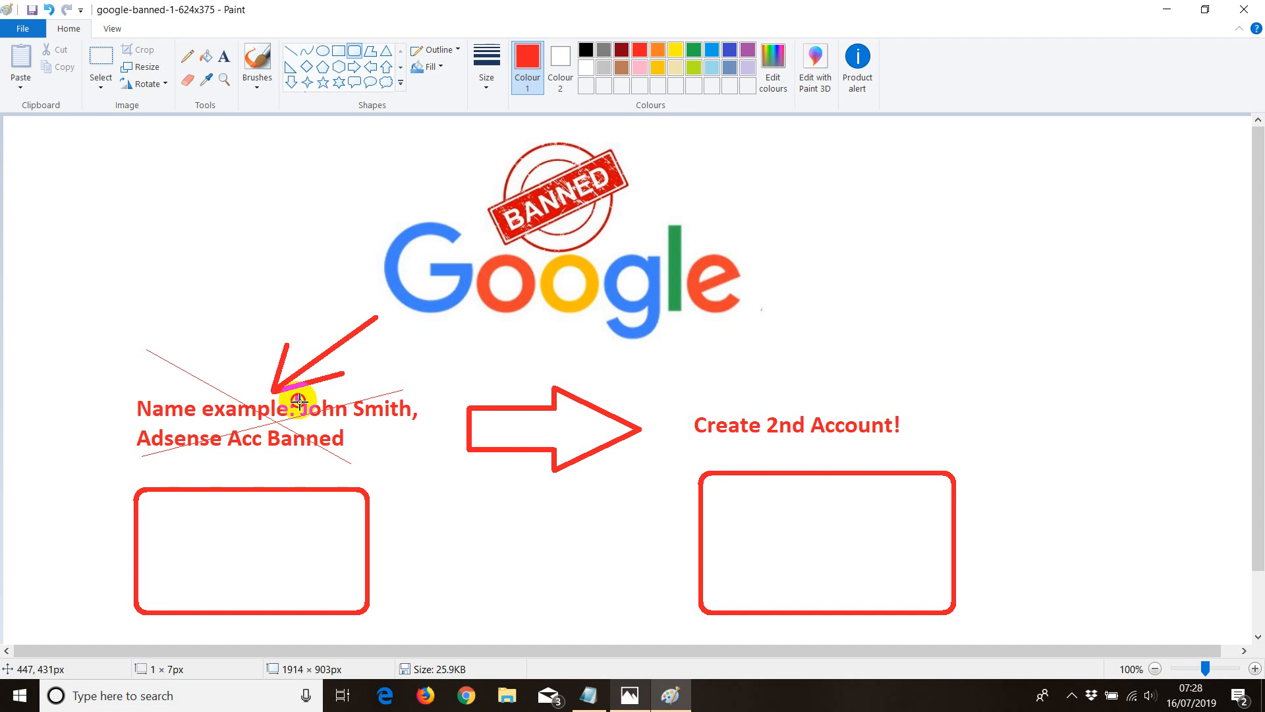
# Step: Outline 'John Smith' after 'Name example:' with a red rounded rectangle
pyautogui.moveTo(296, 398); pyautogui.dragTo(424, 425)
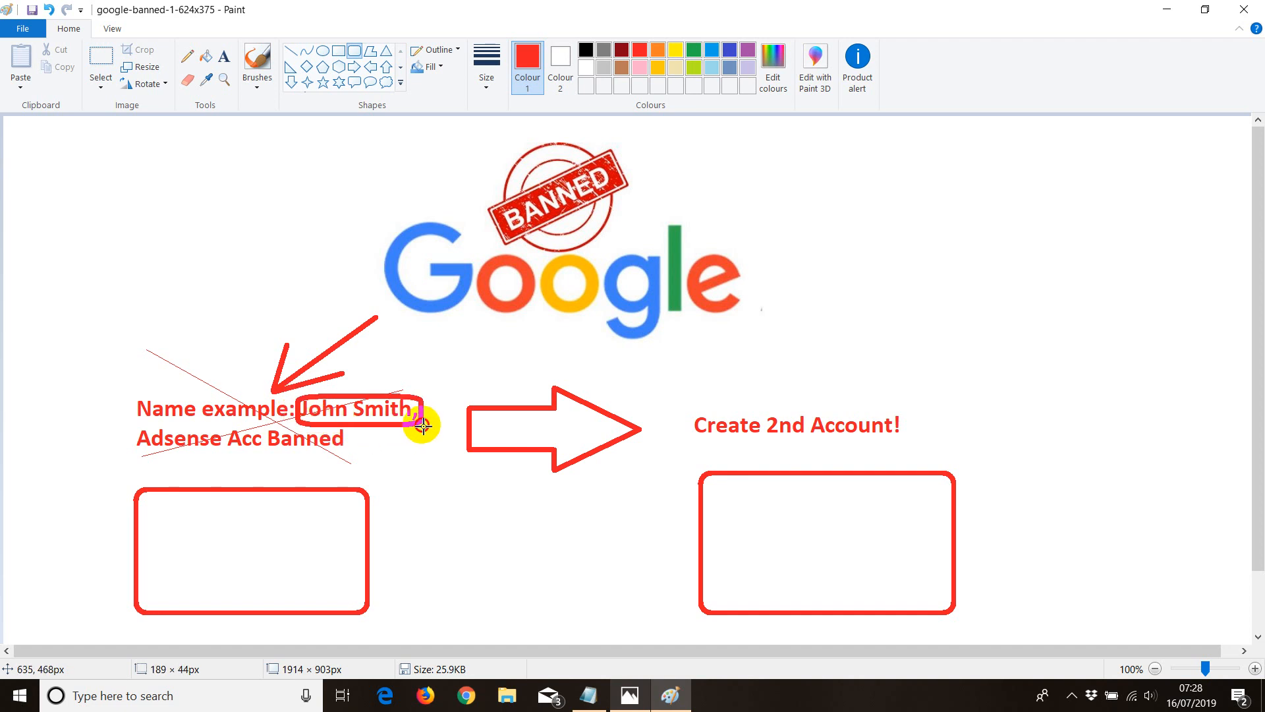
pyautogui.moveTo(763, 493)
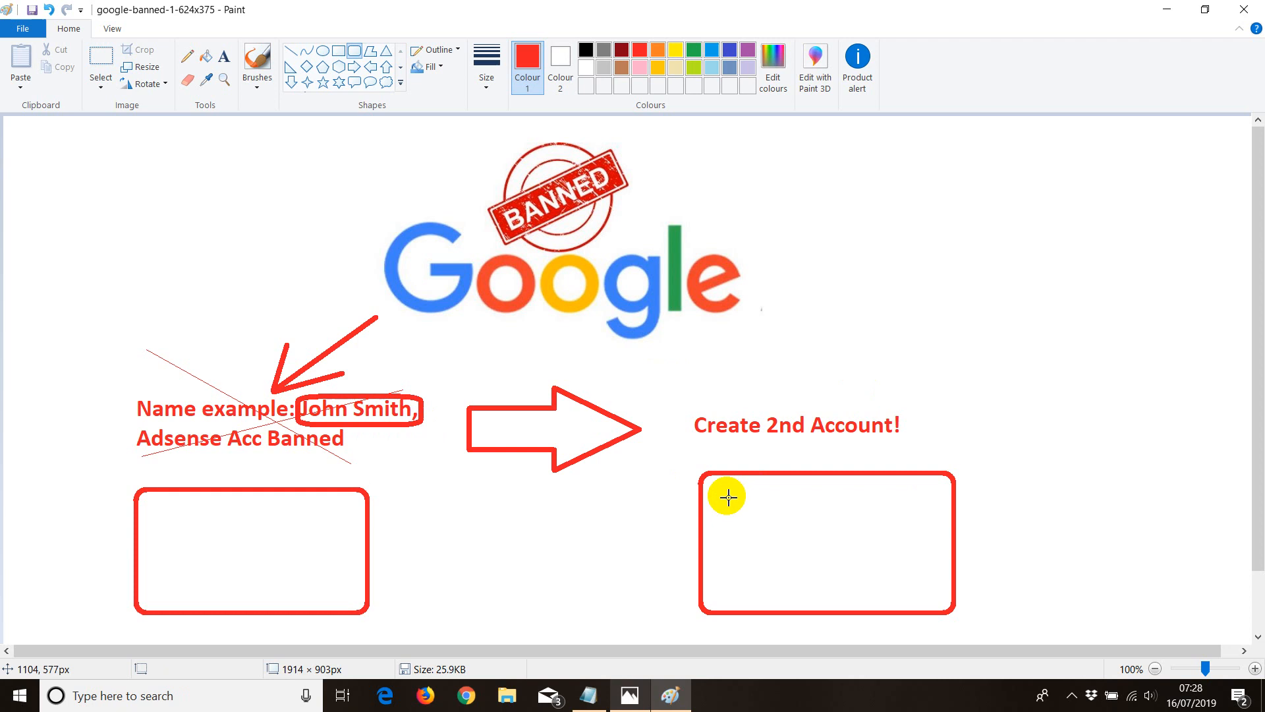
pyautogui.moveTo(334, 400)
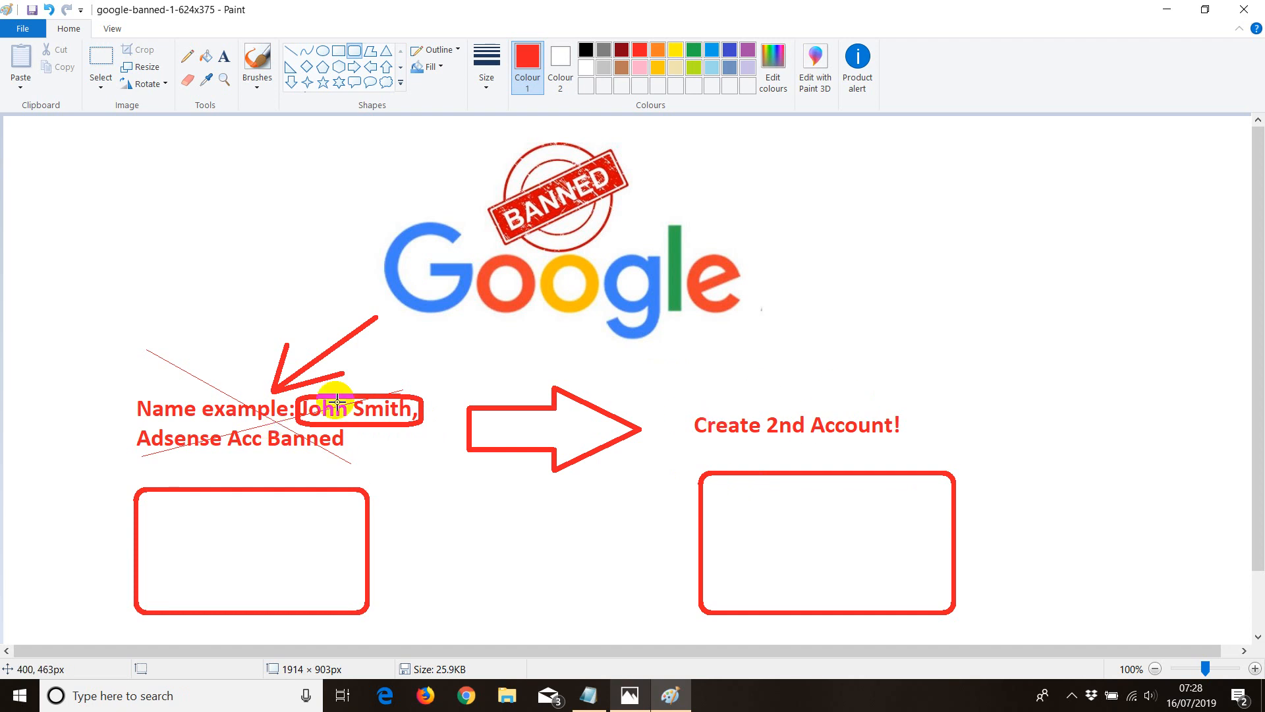
pyautogui.moveTo(705, 447)
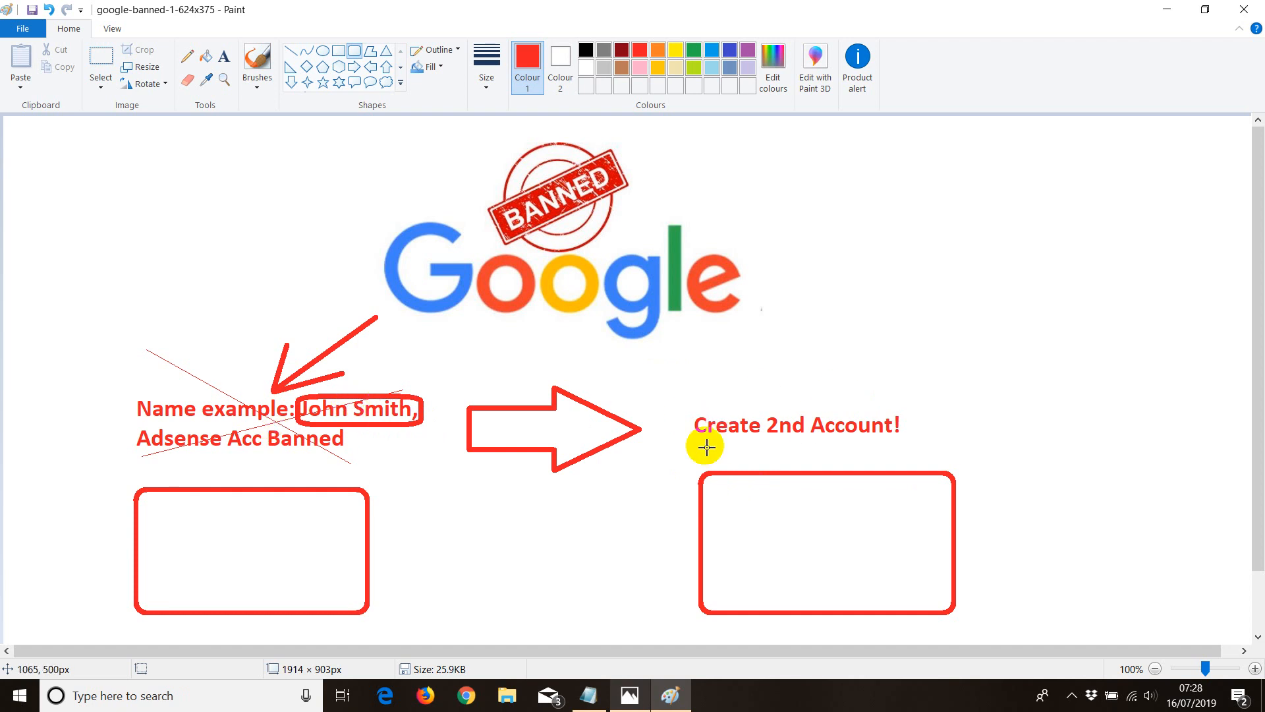
pyautogui.moveTo(719, 449)
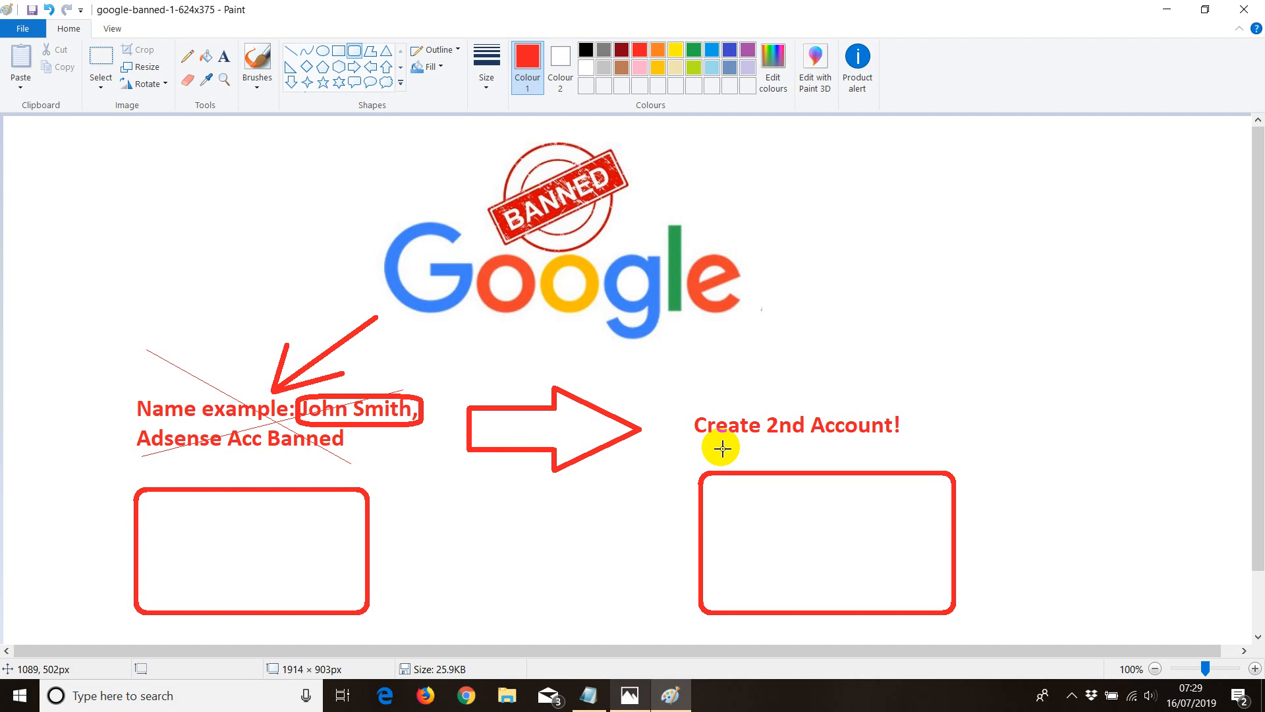
pyautogui.moveTo(672, 407)
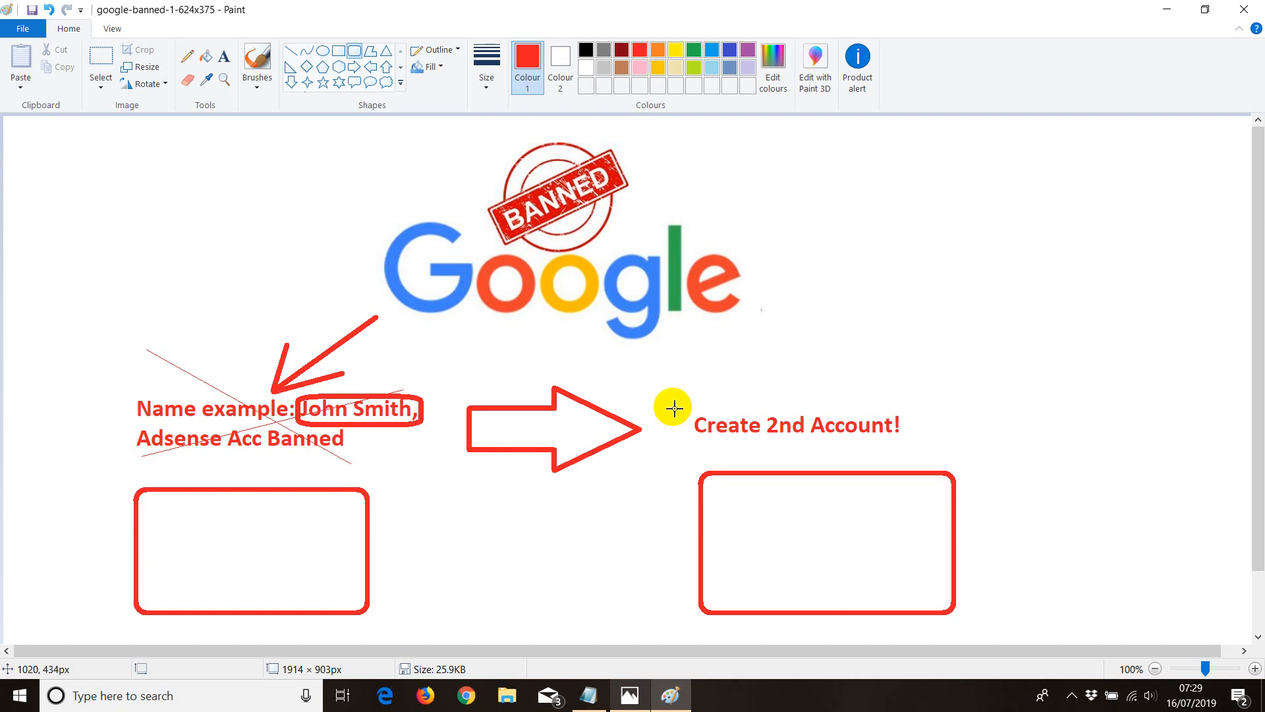
pyautogui.moveTo(677, 404)
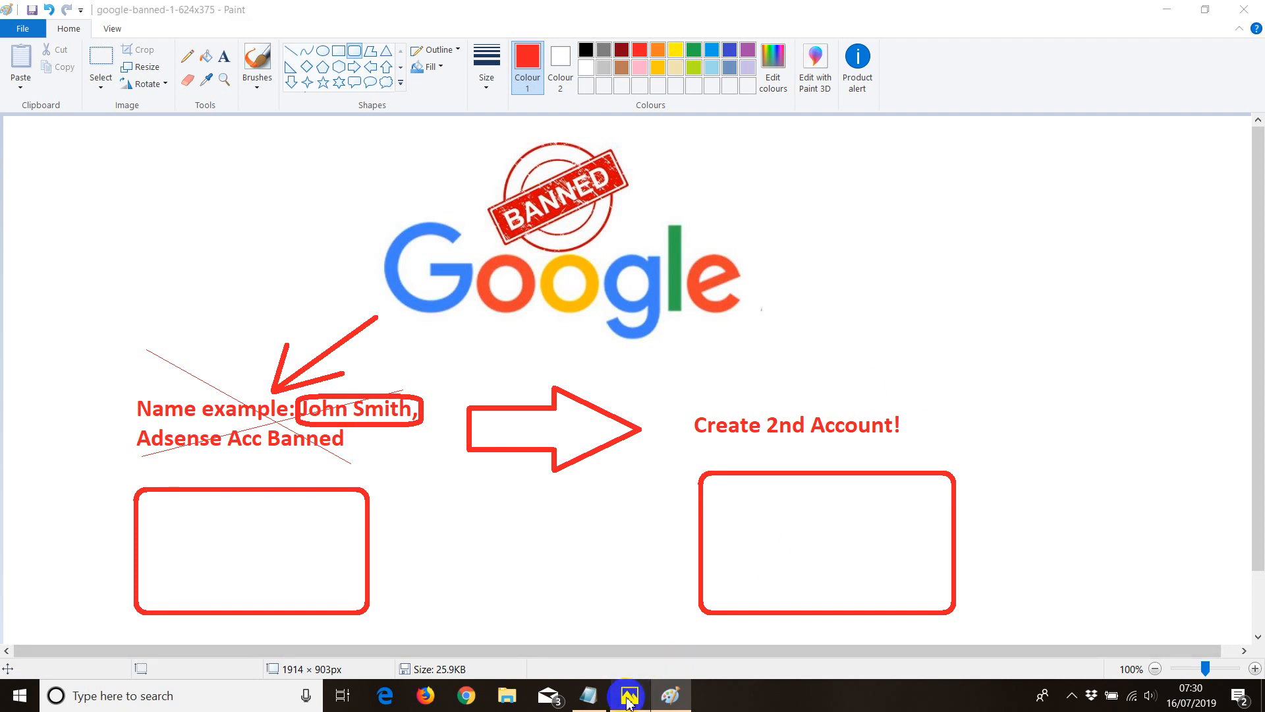
# Step: Switch via the taskbar to the Photos screenshot about reapplying for AdSense with a new domain
pyautogui.click(619, 693)
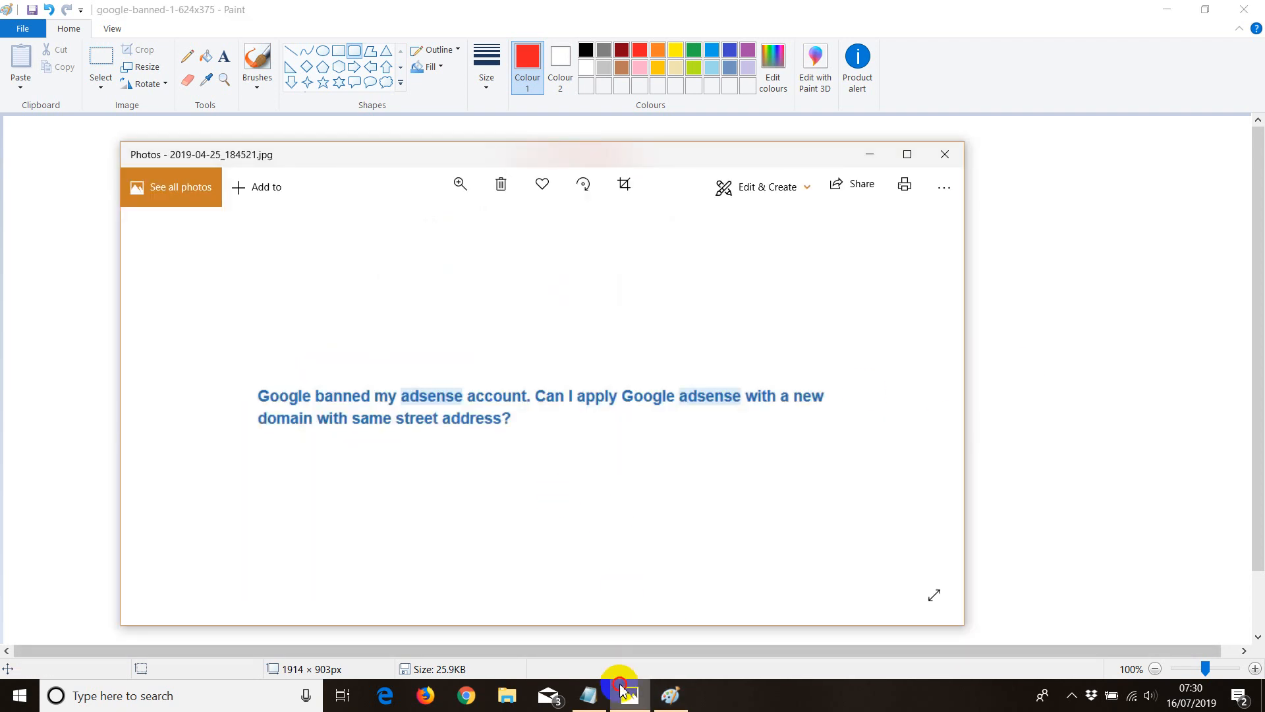
pyautogui.click(587, 694)
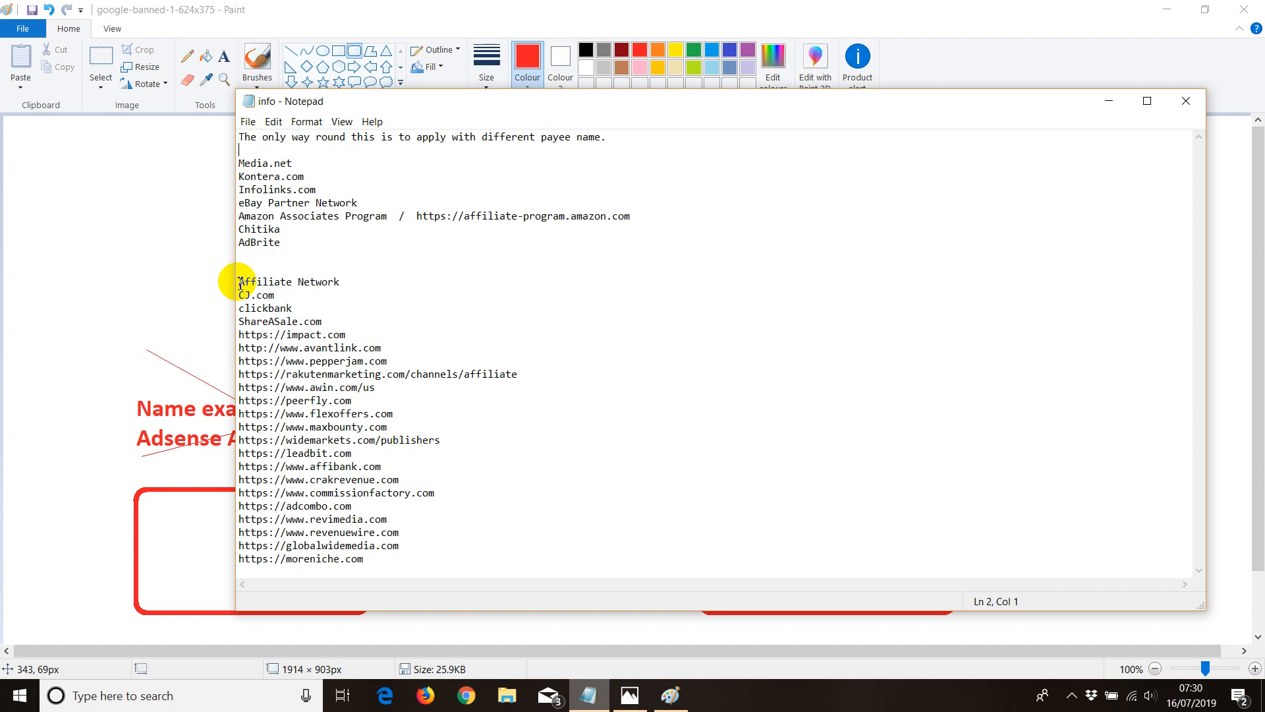
pyautogui.moveTo(377, 563)
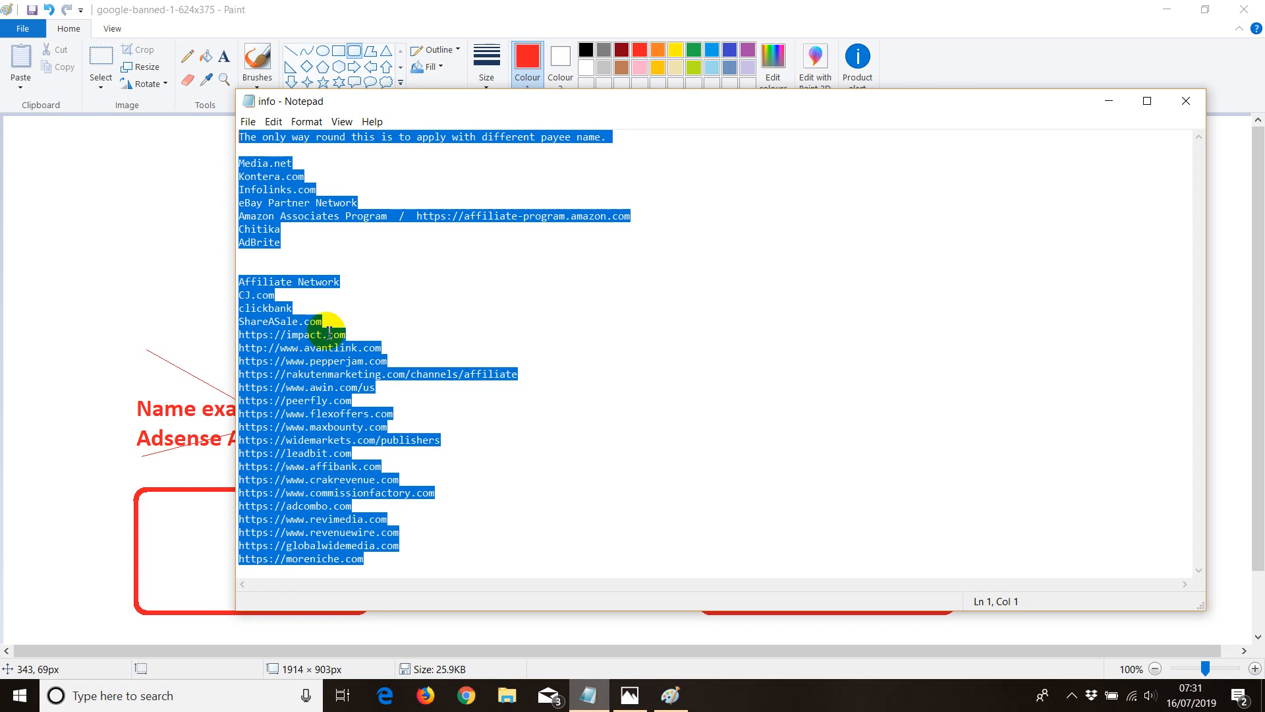
pyautogui.moveTo(343, 303)
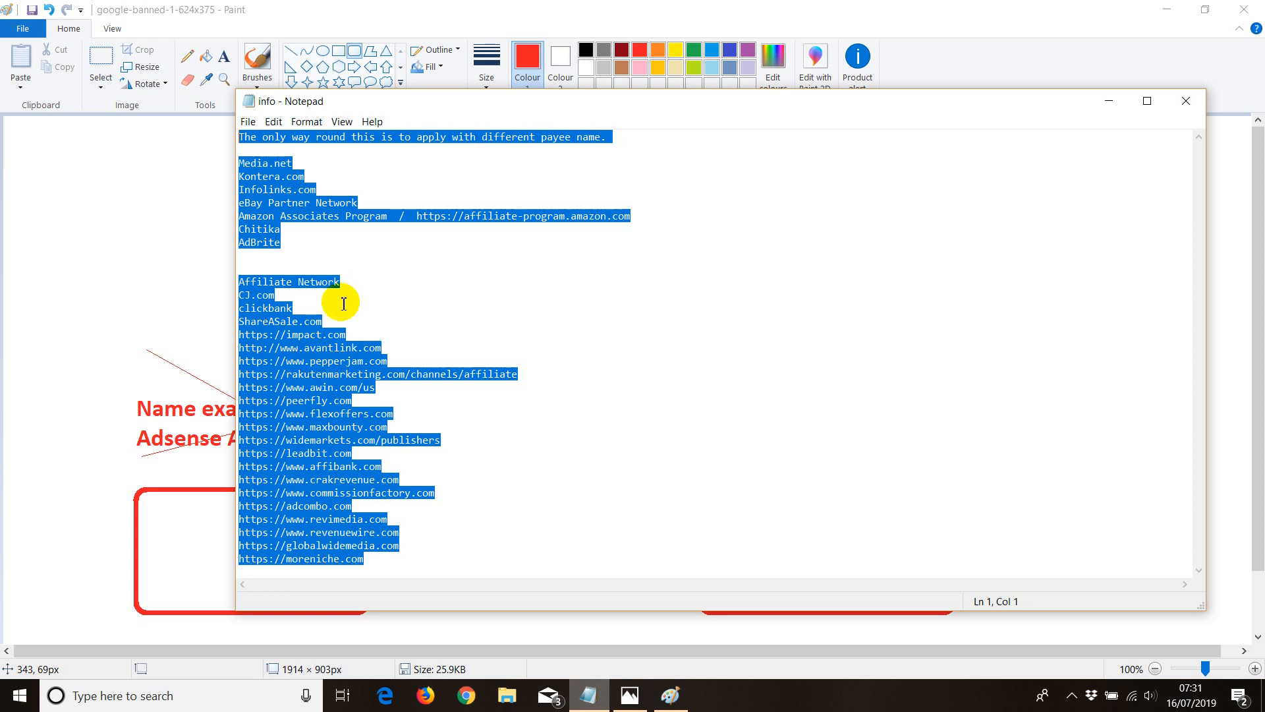